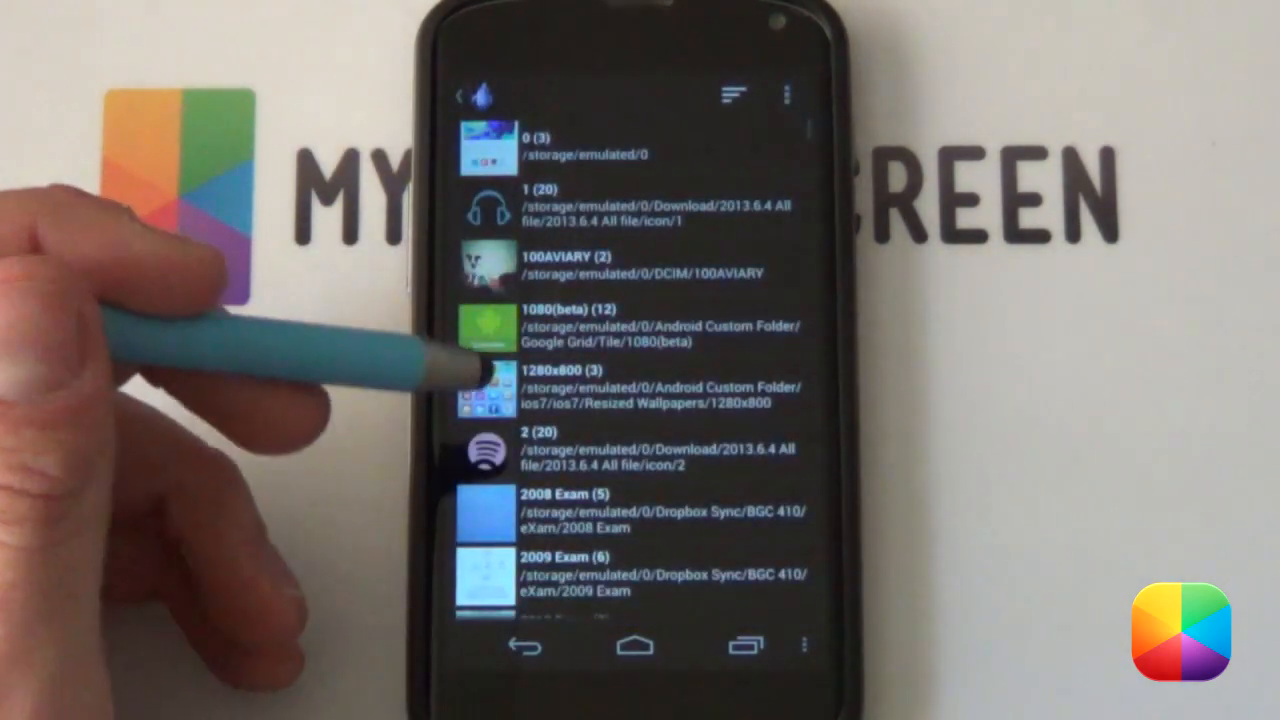
Apply the image as a non-scrolling wallpaper cropped to scale, then confirm the crop.
{"action": "scroll", "scroll_direction": "down", "scroll_amount": 3}
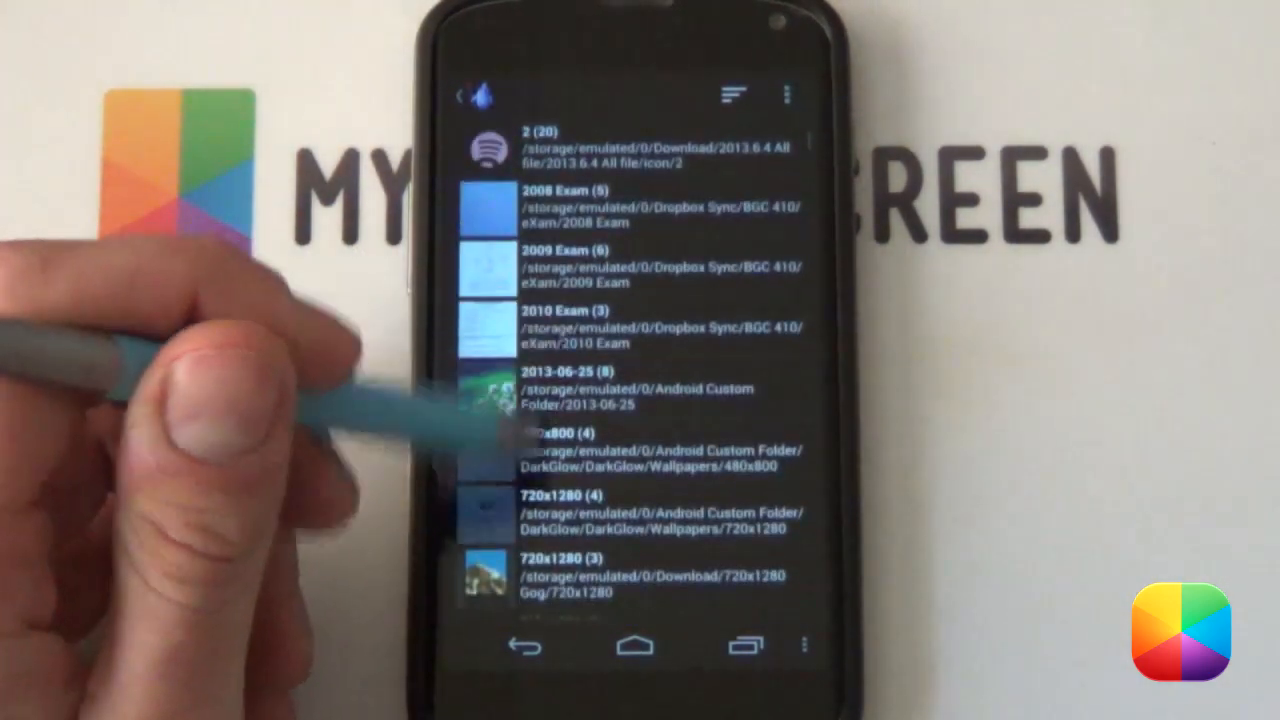
{"action": "scroll", "scroll_direction": "up", "scroll_amount": 3}
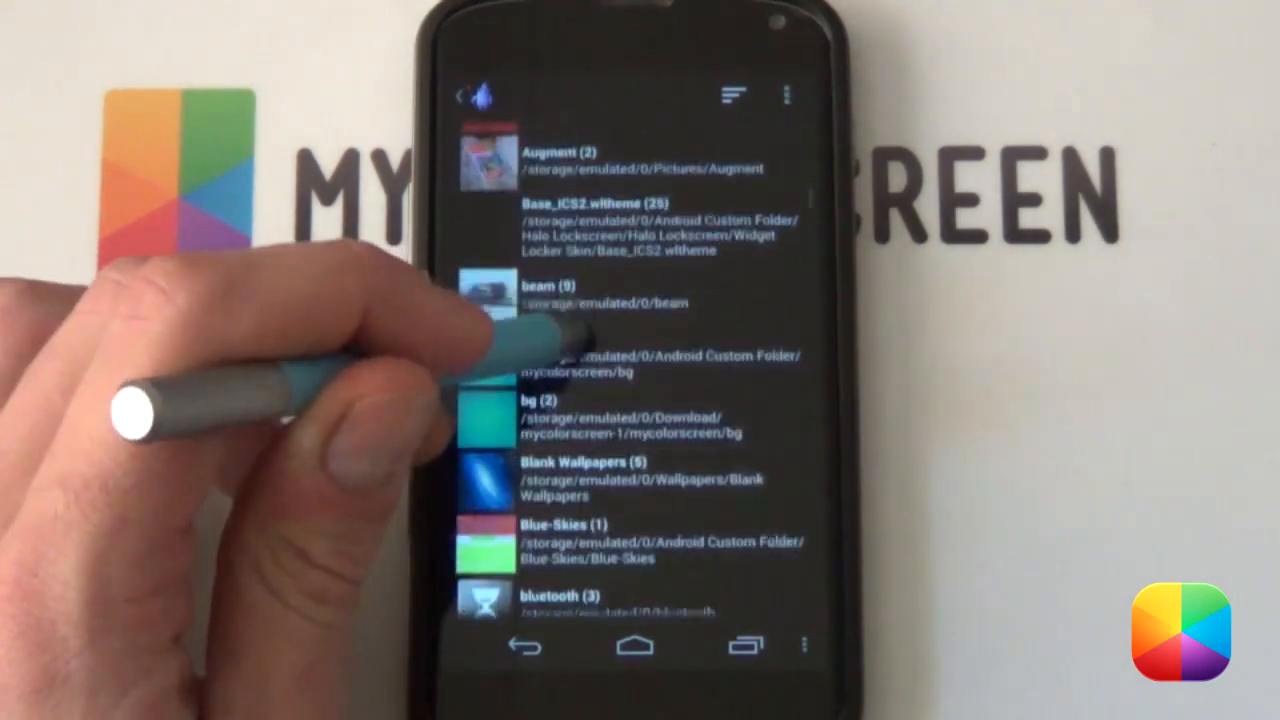
{"action": "scroll", "scroll_direction": "down", "scroll_amount": 3}
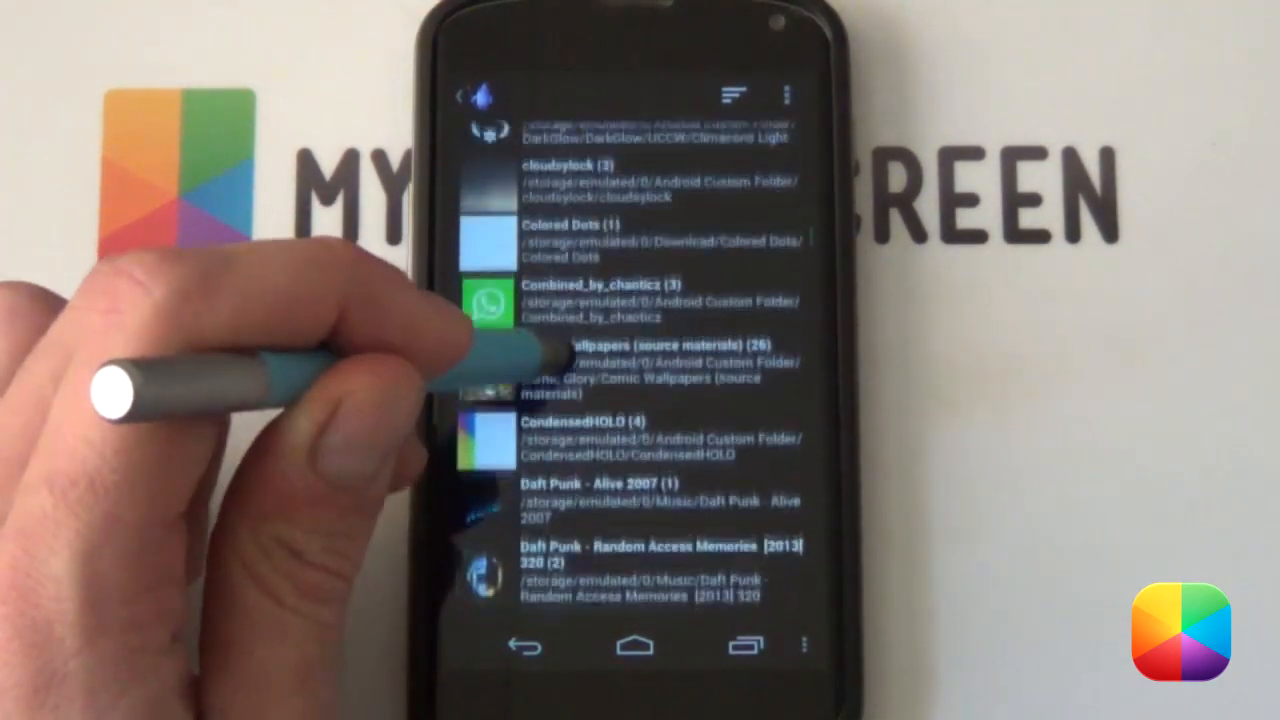
{"action": "scroll", "scroll_direction": "down", "scroll_amount": 3}
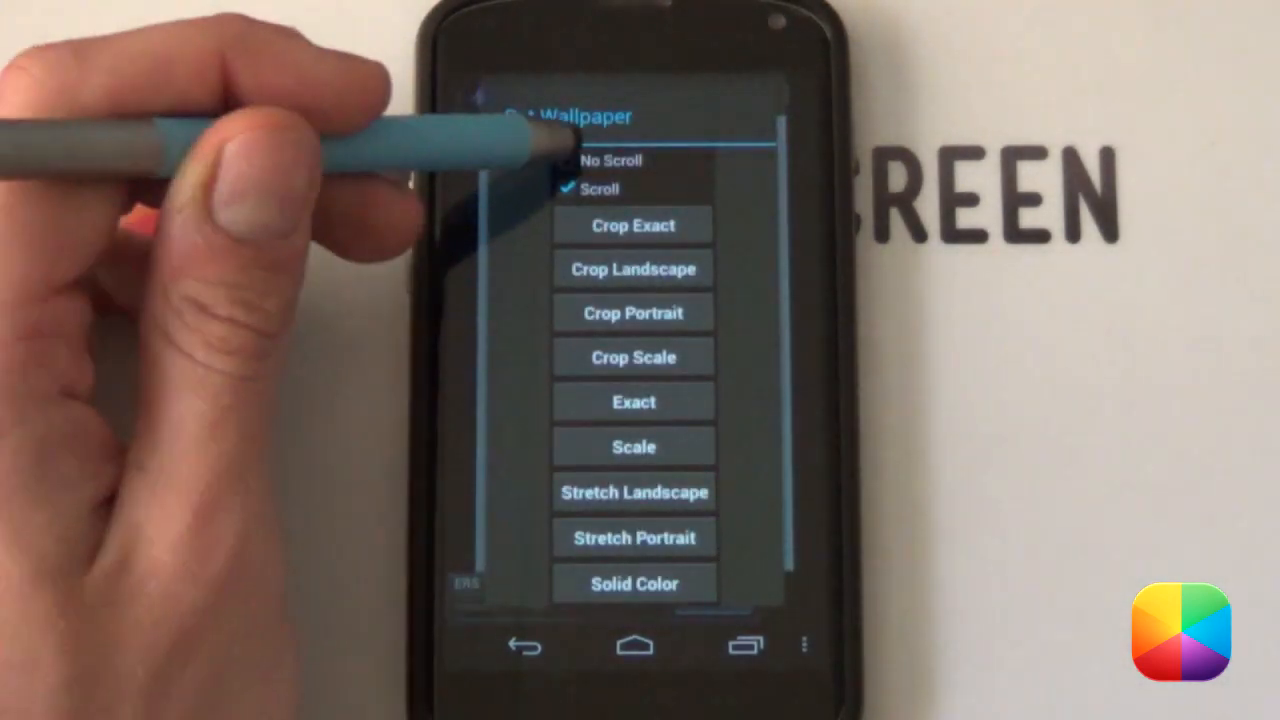
{"action": "left_click", "coordinate": [610, 160]}
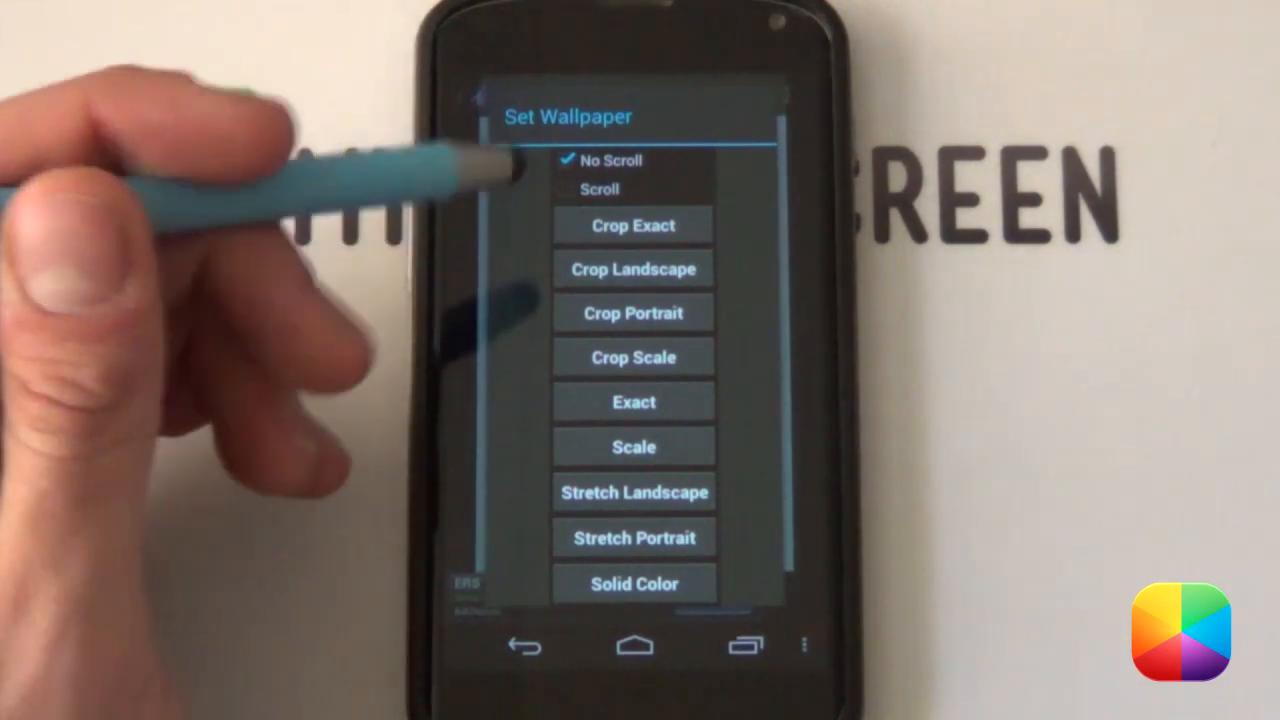
{"action": "left_click", "coordinate": [632, 312]}
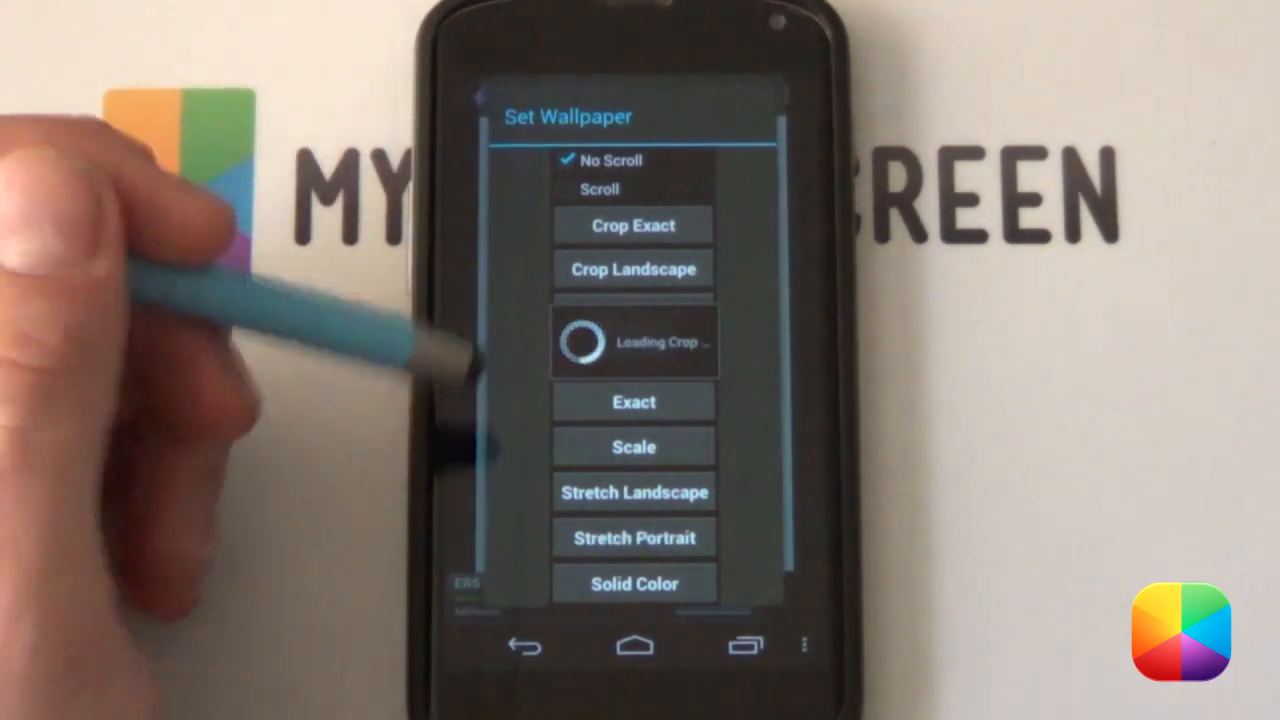
{"action": "left_click", "coordinate": [632, 224]}
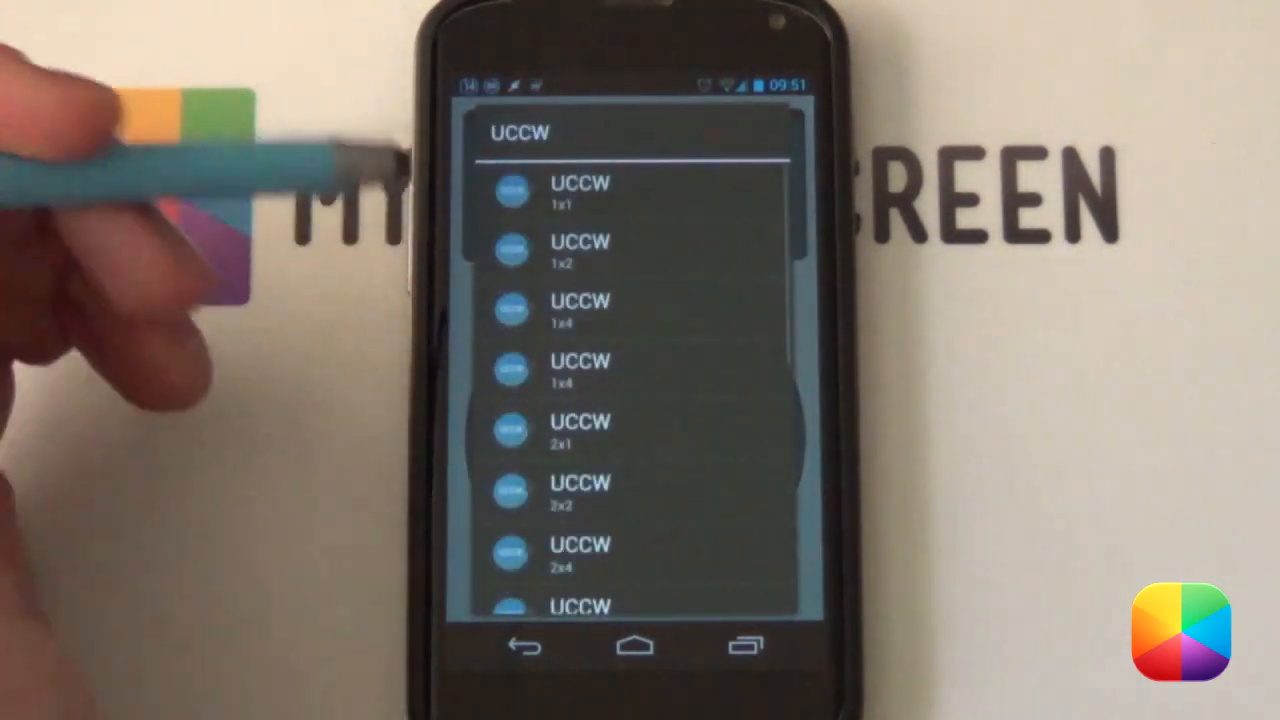
Browse the uzip file picker into the CircleModUI skins folder.
{"action": "scroll", "scroll_direction": "down", "scroll_amount": 3}
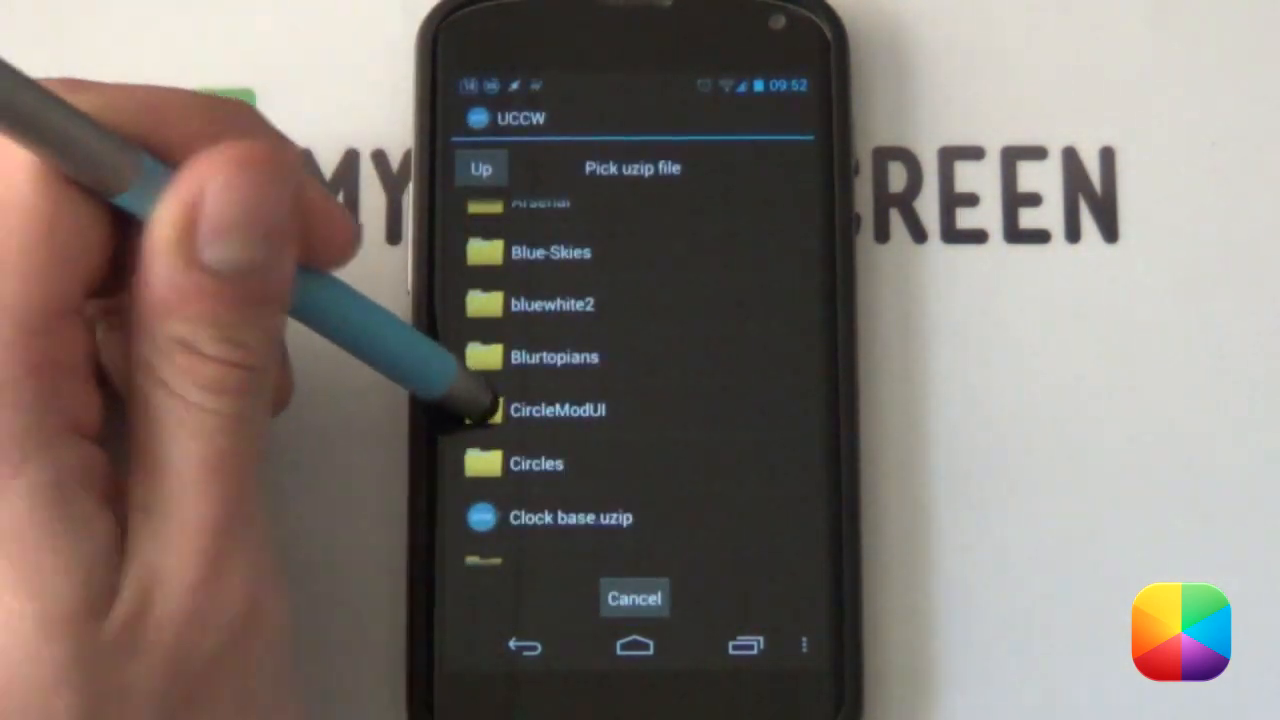
{"action": "left_click", "coordinate": [556, 410]}
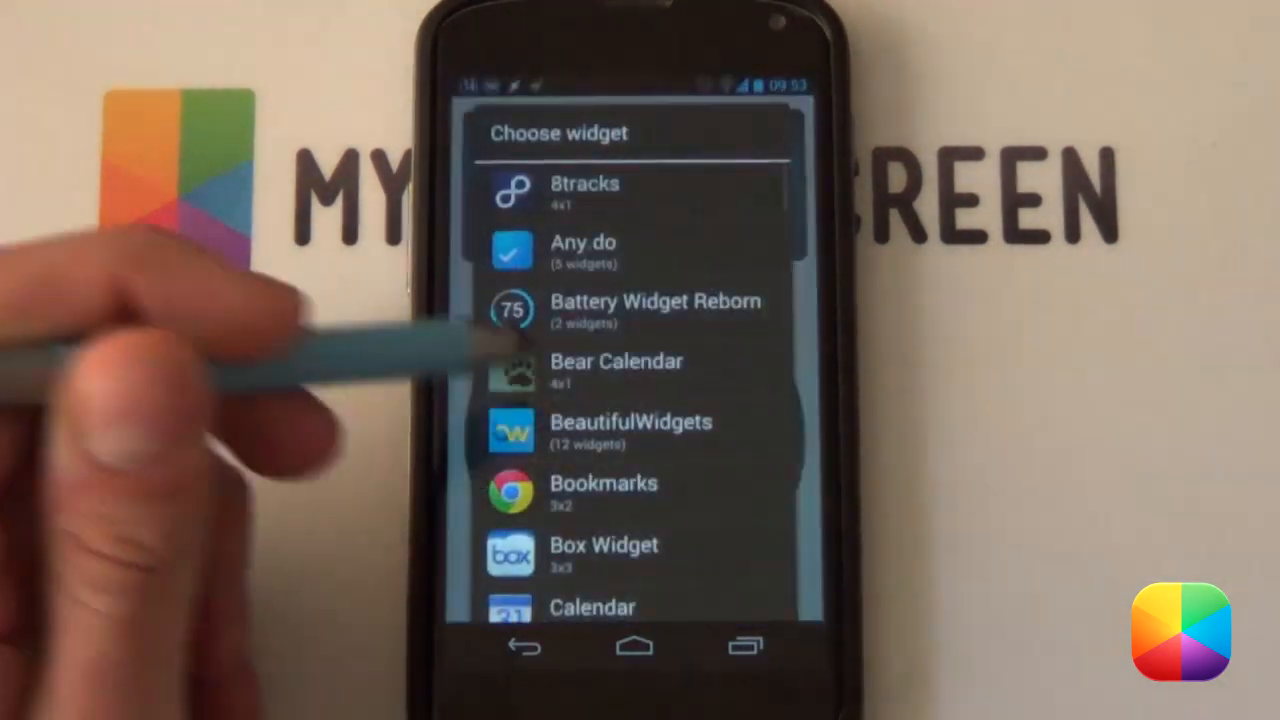
Load one of the circlemodui .uzip skin files into the new UCCW widget.
{"action": "scroll", "scroll_direction": "down", "scroll_amount": 3}
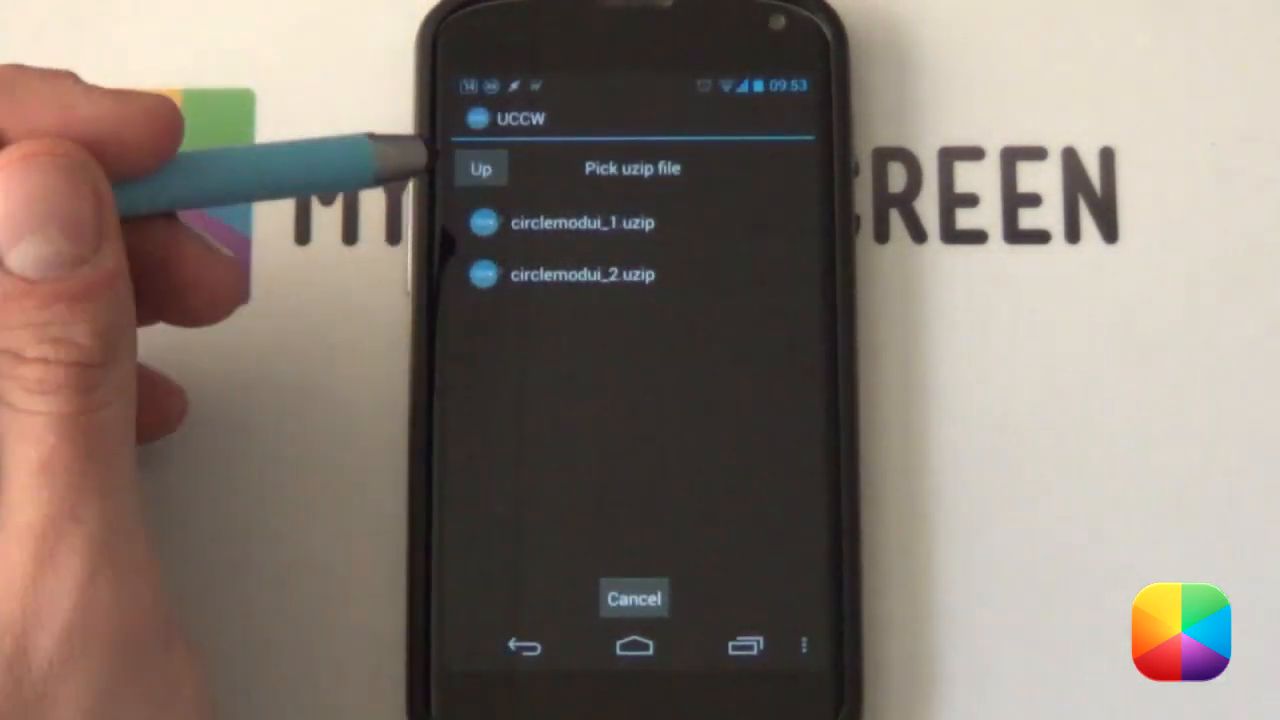
{"action": "left_click", "coordinate": [580, 222]}
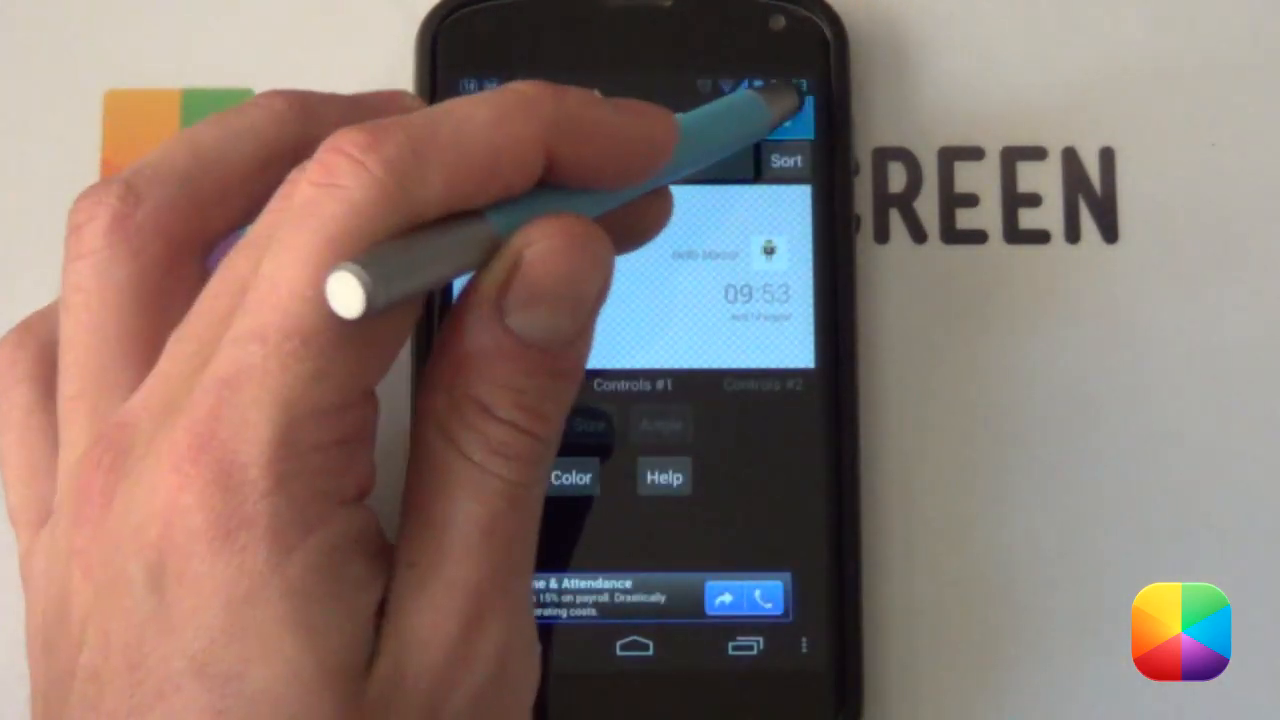
Leave the UCCW editor to view the CircleMod UI clock panel and app wheel on the home screen.
{"action": "left_click", "coordinate": [804, 116]}
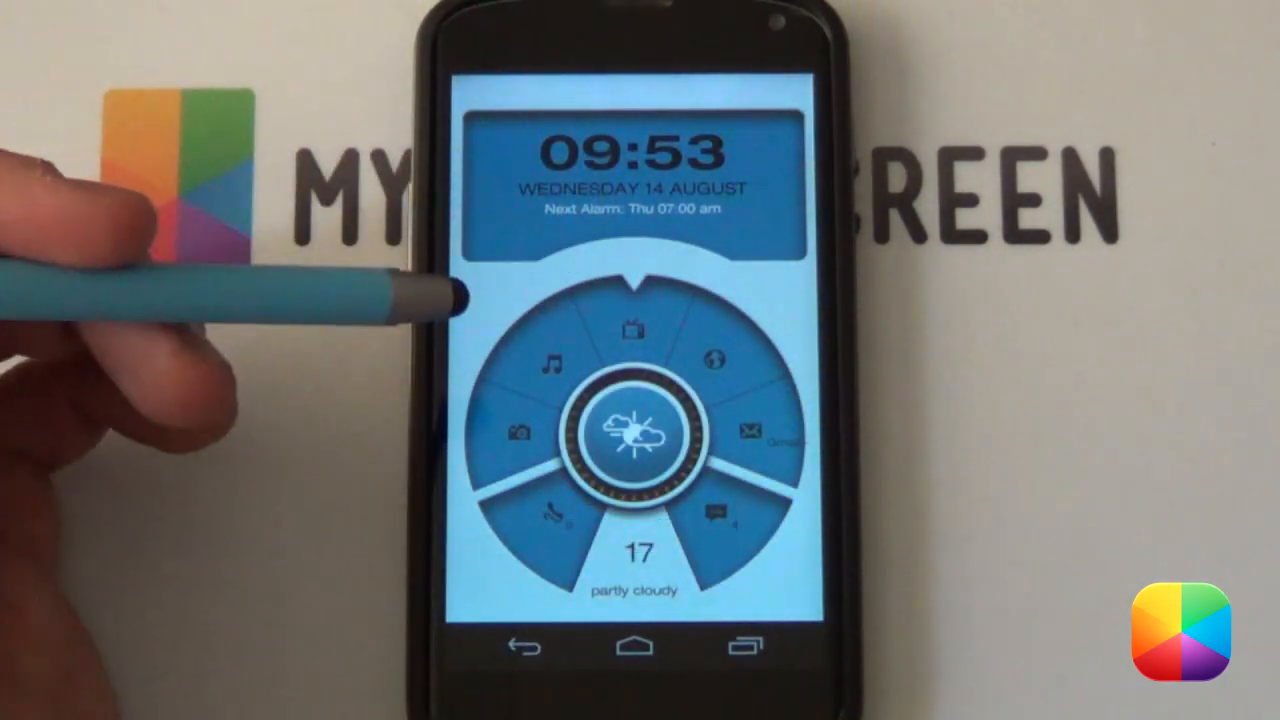
{"action": "mouse_move", "coordinate": [470, 420]}
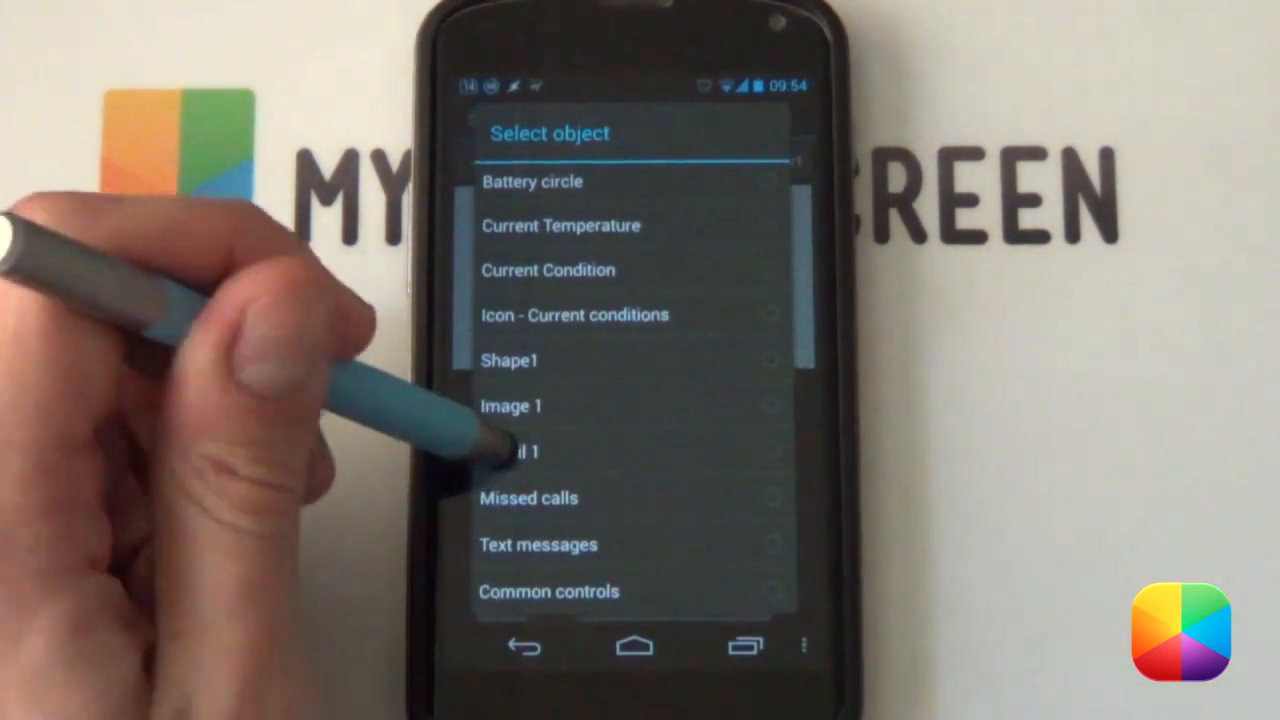
Select the circle skin's Gmail 1 object and reach its Account and Label controls.
{"action": "left_click", "coordinate": [512, 452]}
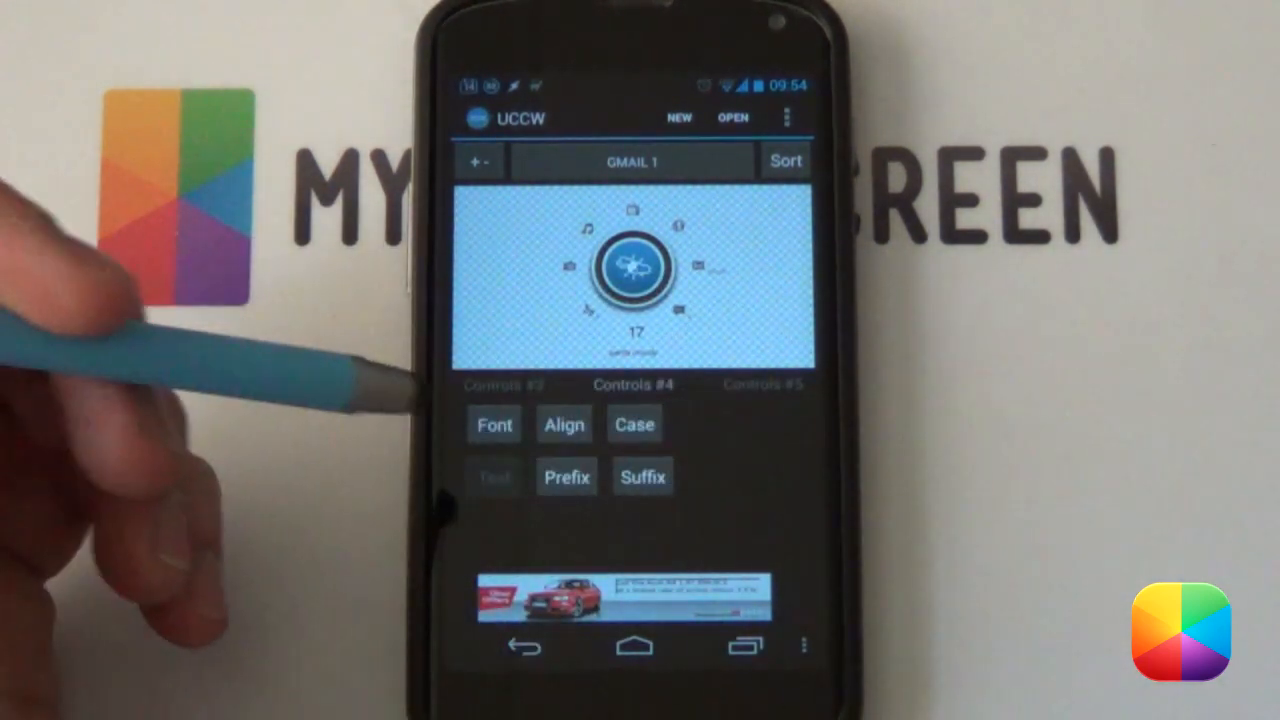
{"action": "scroll", "scroll_direction": "left", "scroll_amount": 3}
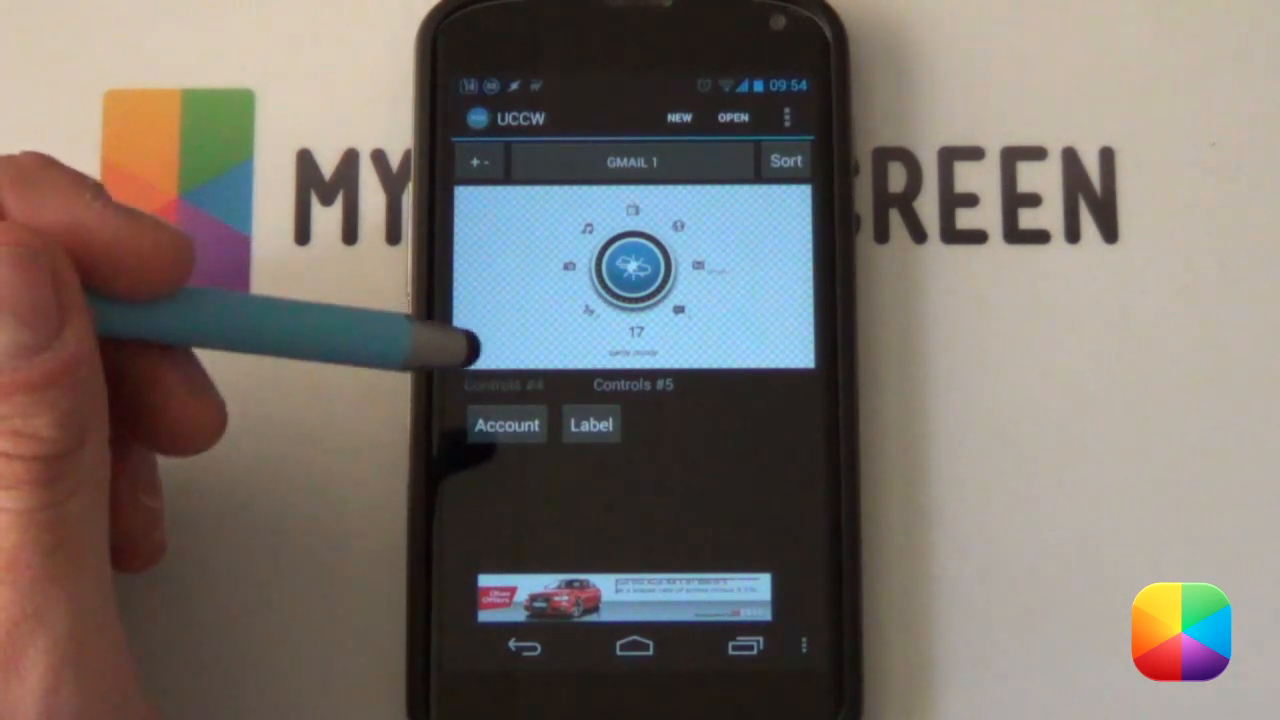
{"action": "mouse_move", "coordinate": [460, 360]}
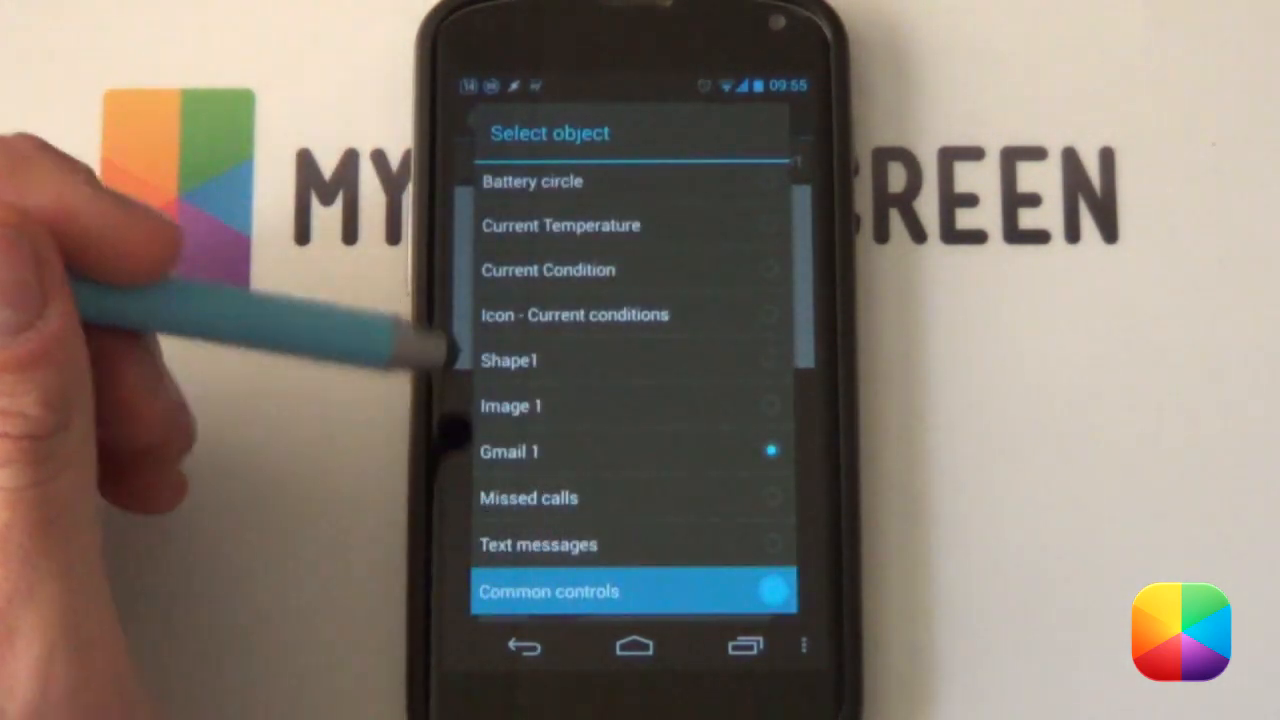
Nudge the whole skin upward via Common controls position with Faster movement, reaching Y -20.
{"action": "left_click", "coordinate": [632, 592]}
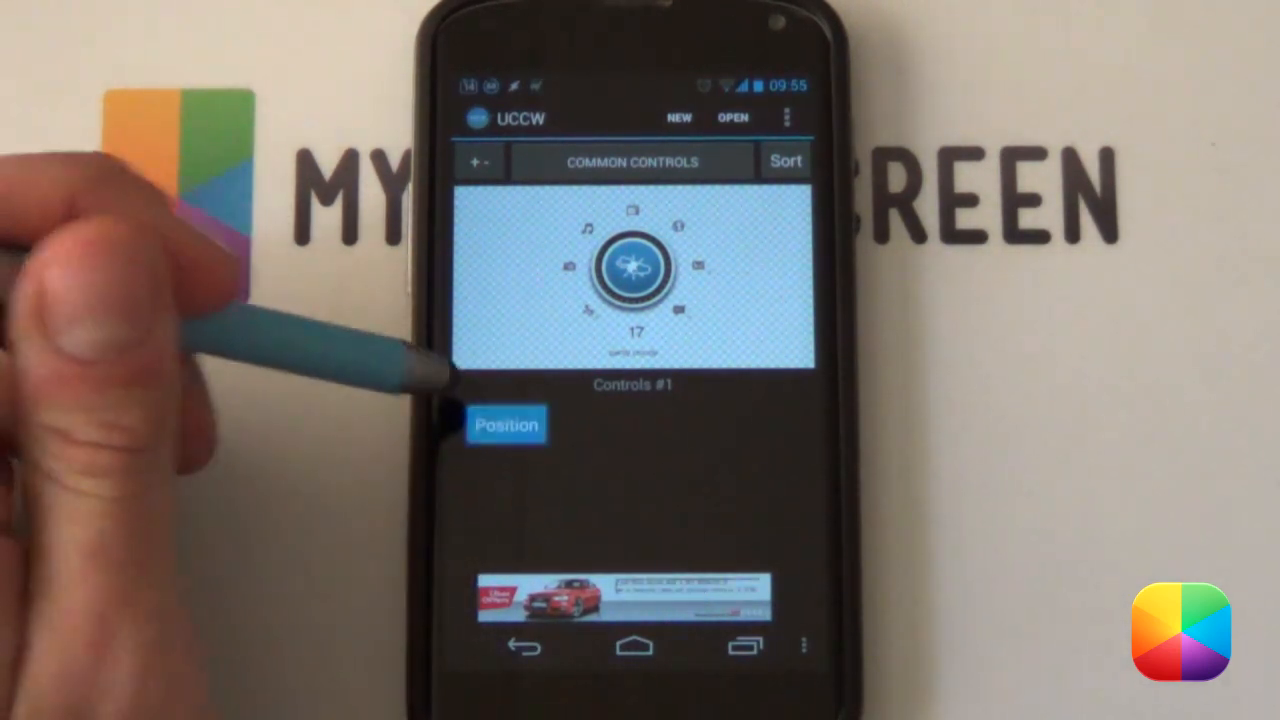
{"action": "left_click", "coordinate": [508, 424]}
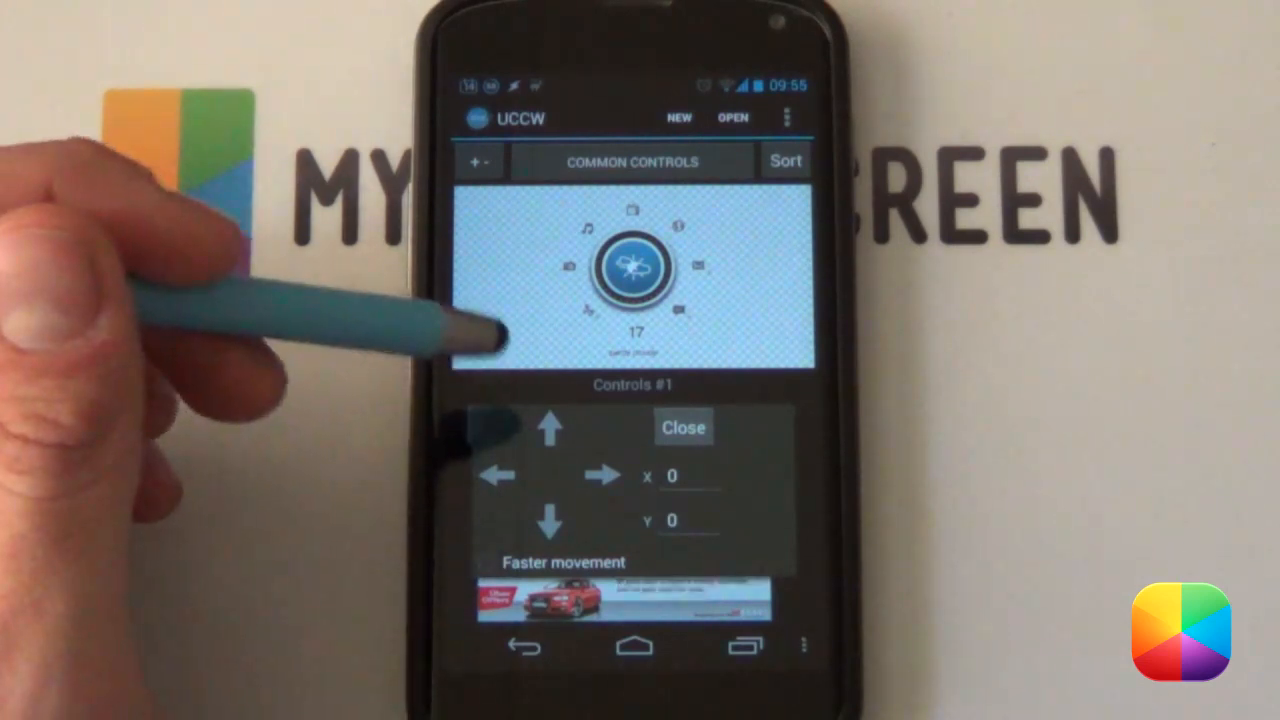
{"action": "left_click", "coordinate": [490, 562]}
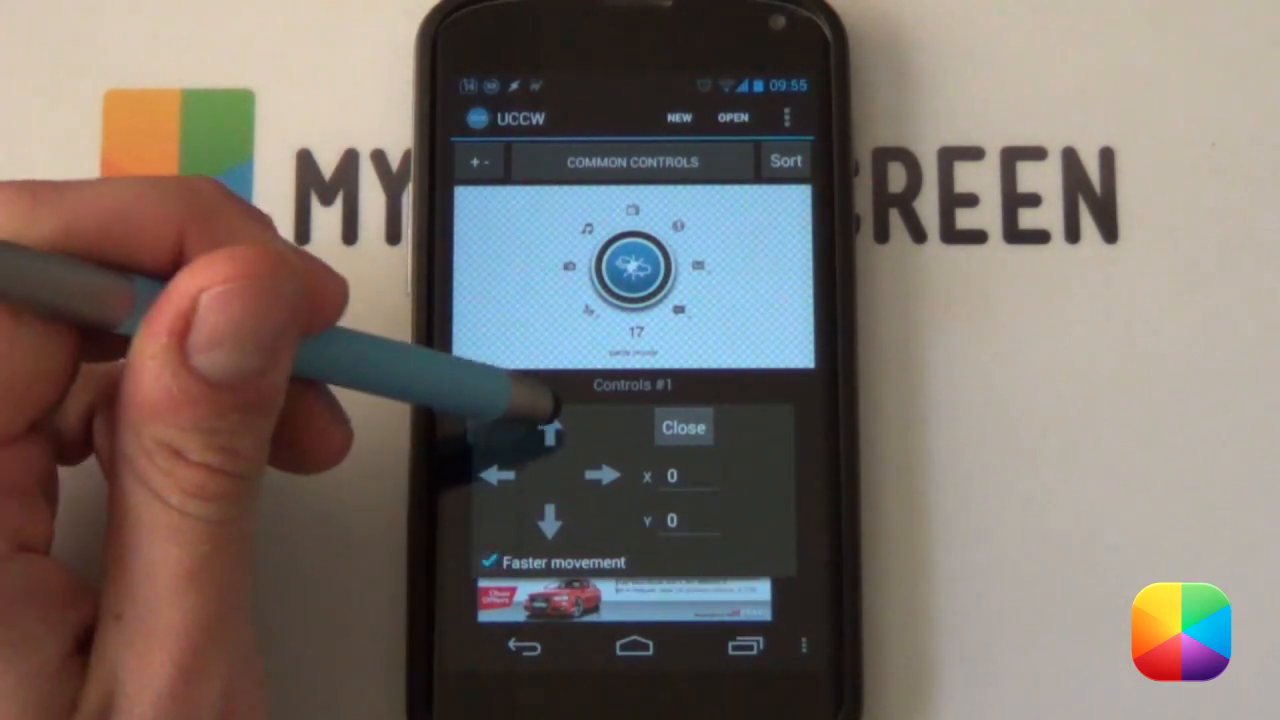
{"action": "left_click", "coordinate": [550, 428]}
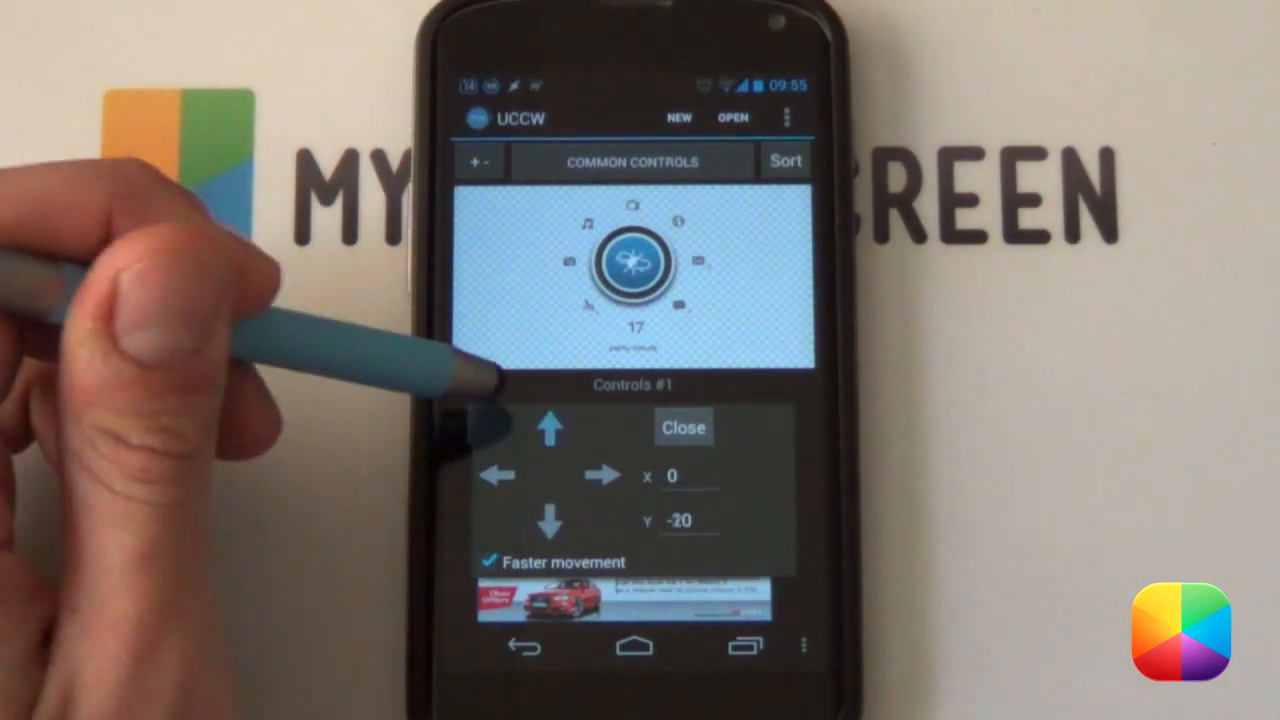
{"action": "left_click", "coordinate": [548, 428]}
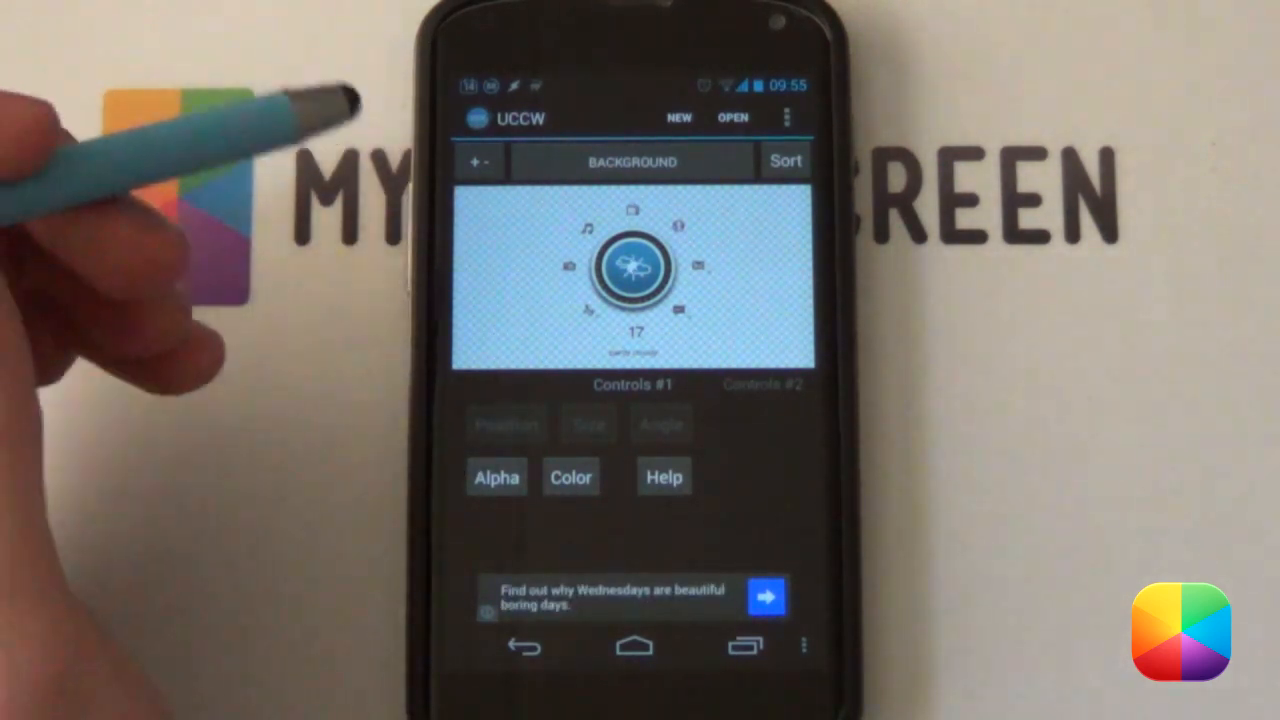
Select the skin's Background object to adjust its alpha and colour.
{"action": "left_click", "coordinate": [632, 160]}
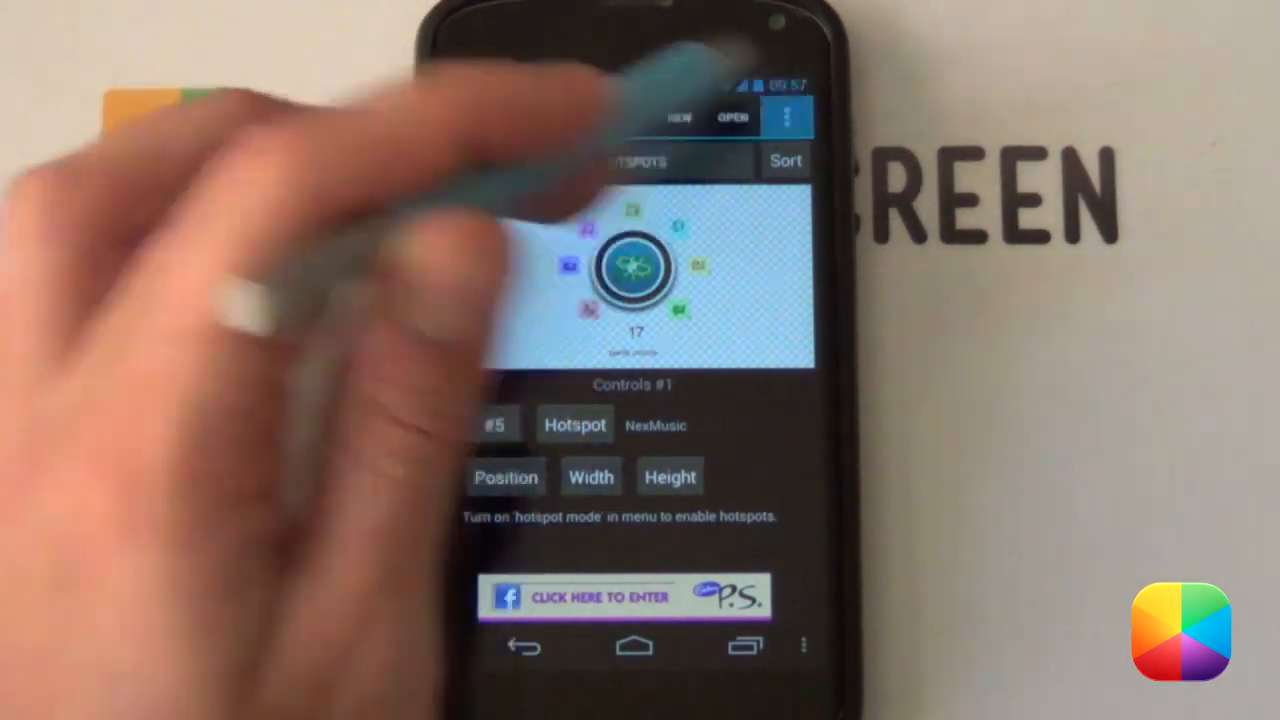
Reach the editor's overflow menu after assigning hotspot 5 to NexMusic.
{"action": "left_click", "coordinate": [788, 116]}
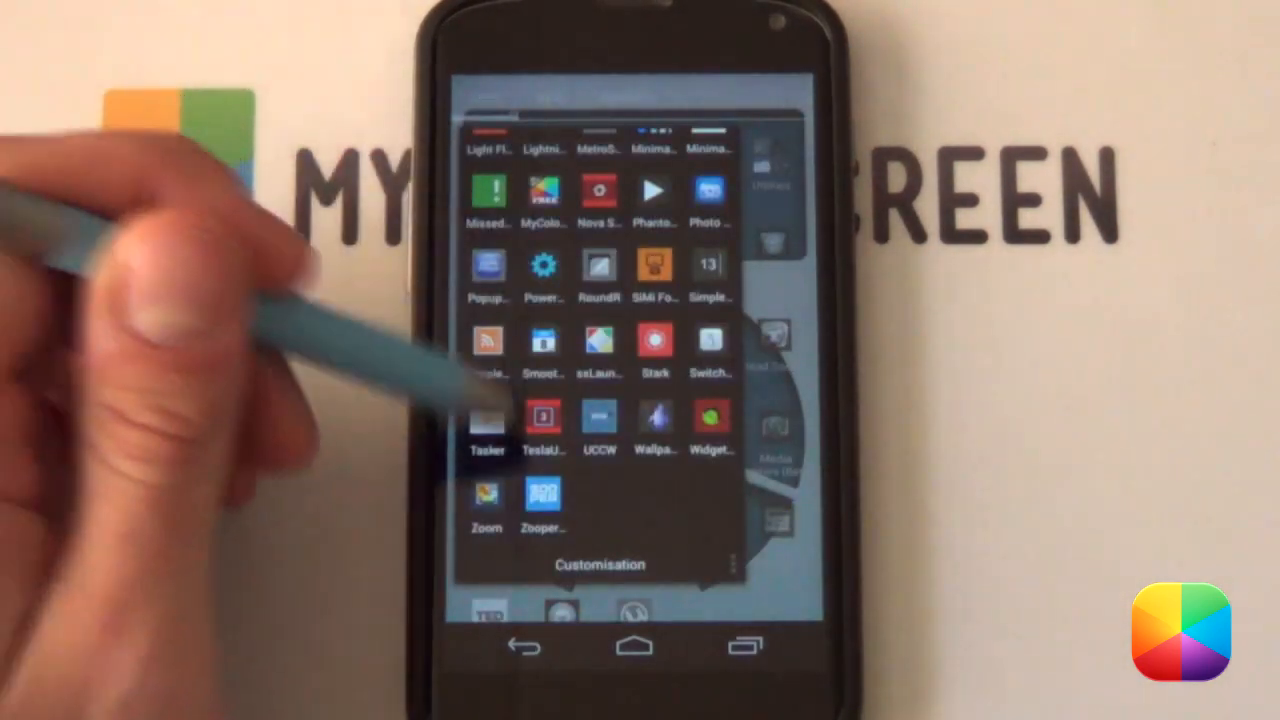
Assign an app from the Customisation folder, then reach the Yahoo/OpenWeatherMap weather provider choice in Settings.
{"action": "left_click", "coordinate": [600, 414]}
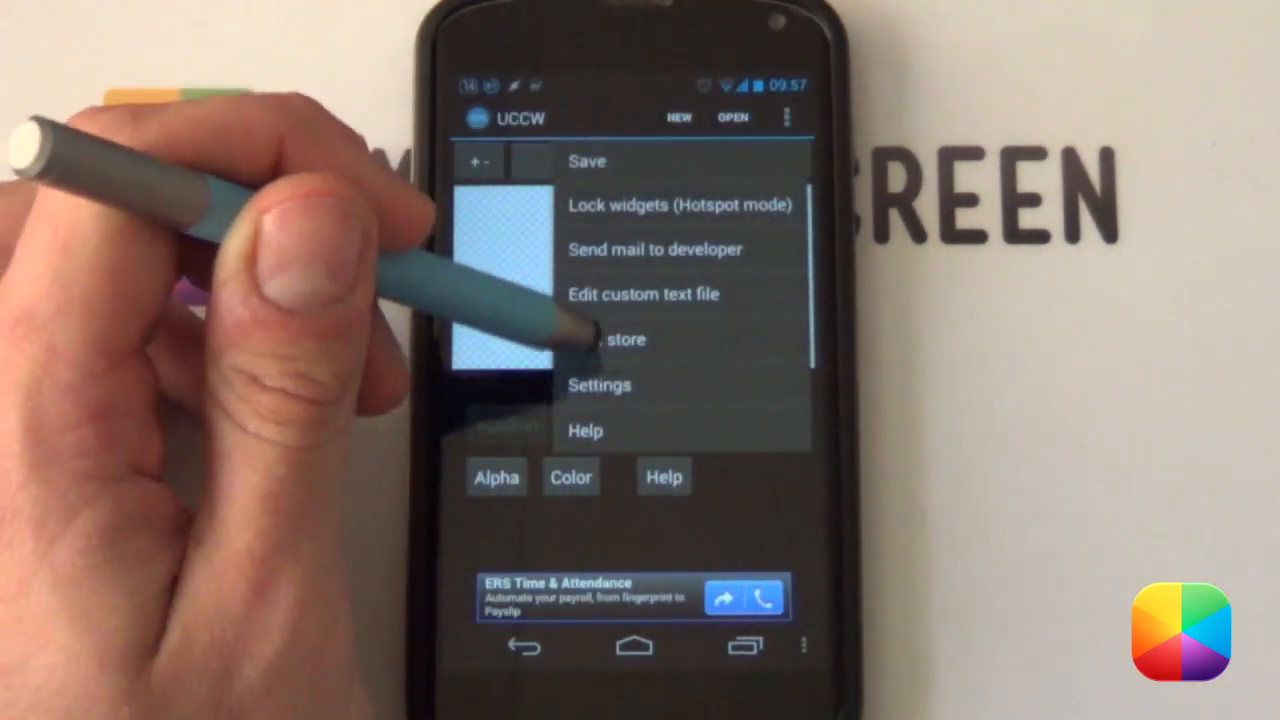
{"action": "left_click", "coordinate": [600, 384]}
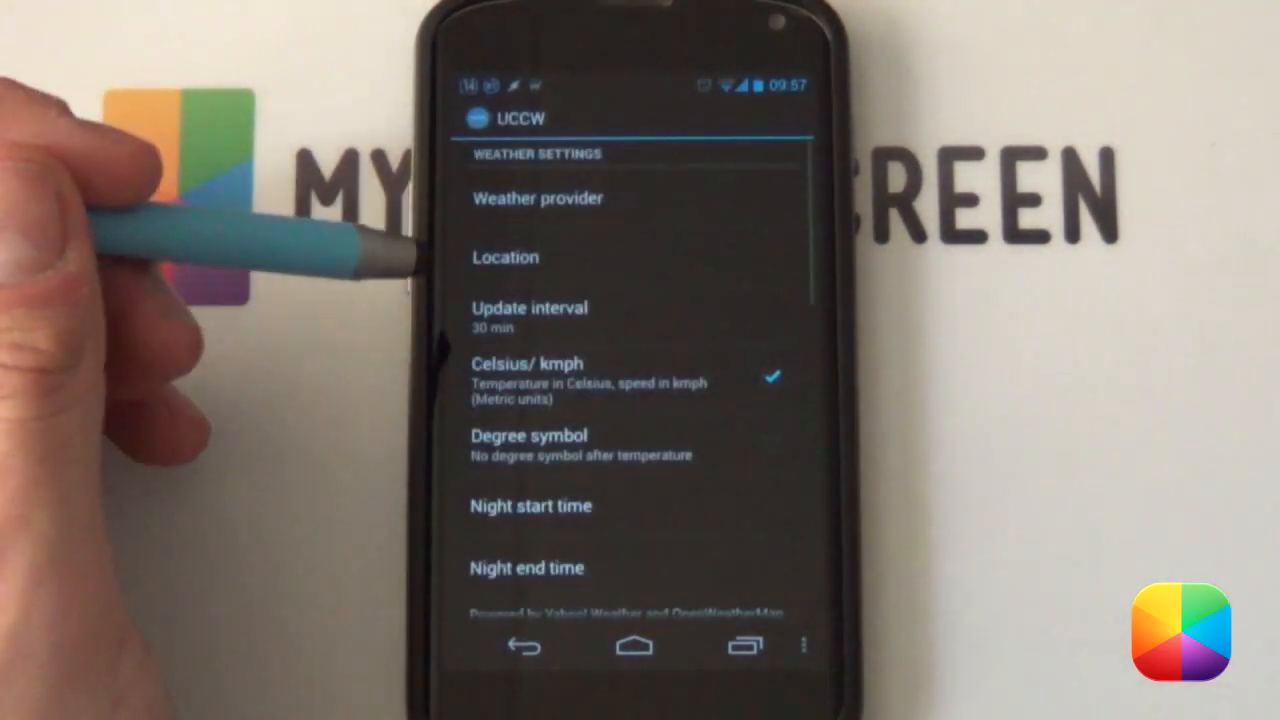
{"action": "left_click", "coordinate": [536, 198]}
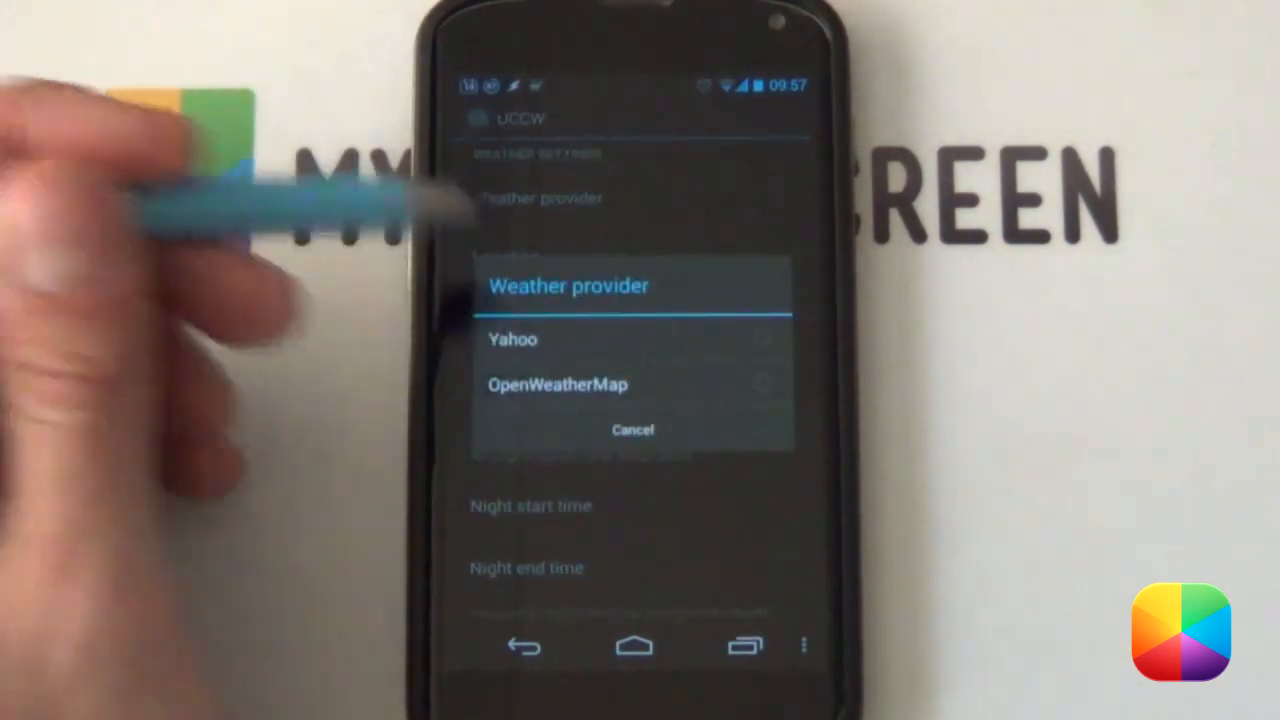